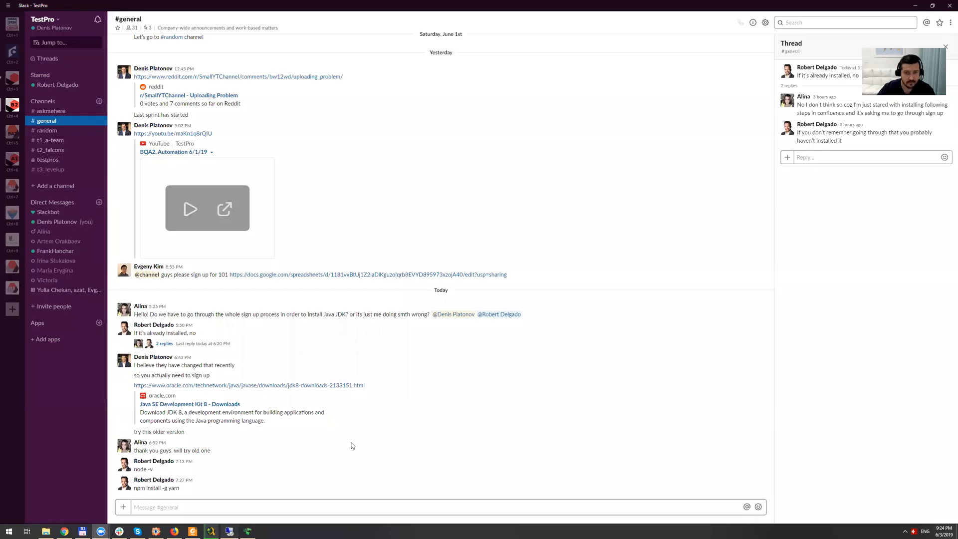
Bring Firefox forward showing the Google results for 'nodejs'
click(100, 529)
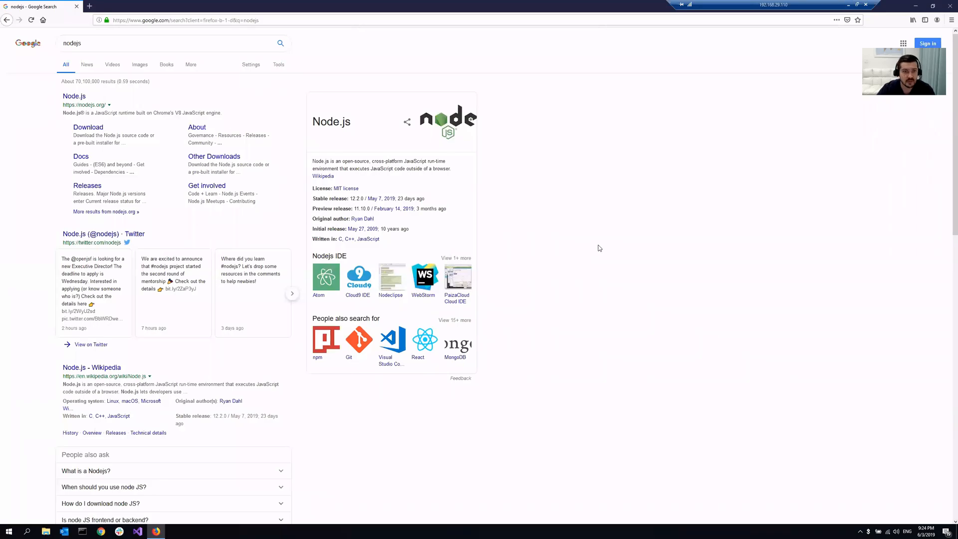
mouse_move(282, 108)
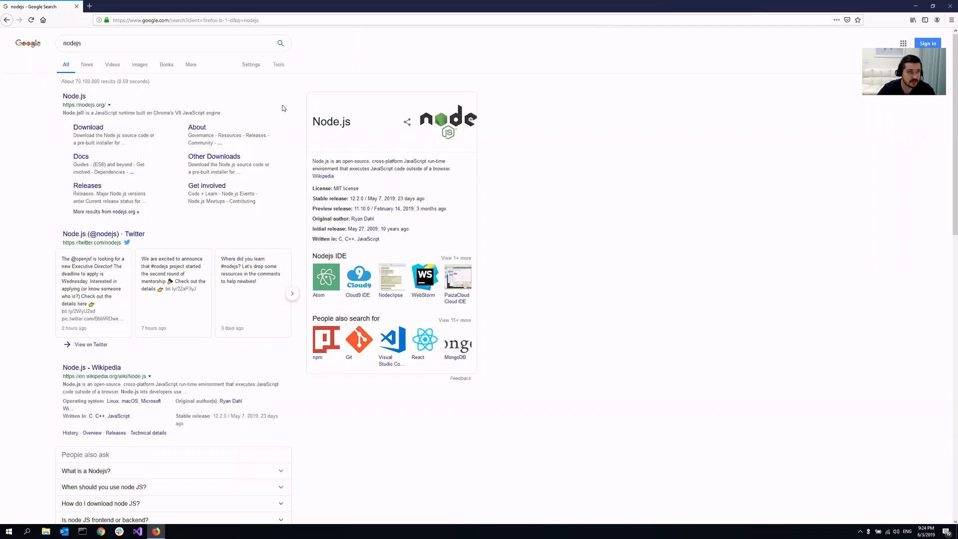
mouse_move(80, 105)
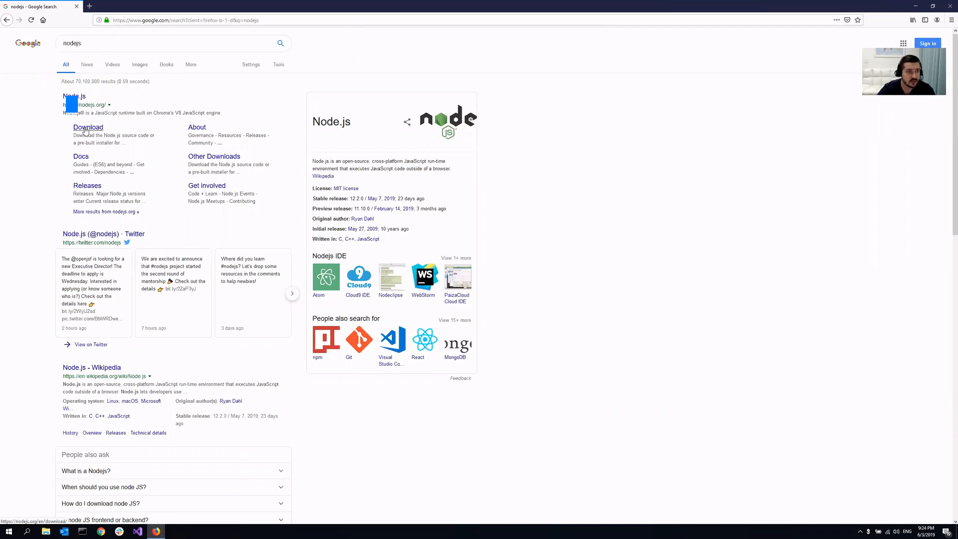
From the Node.js Downloads page, start downloading the 64-bit Windows Installer (.msi) for 10.16.0 LTS
click(88, 126)
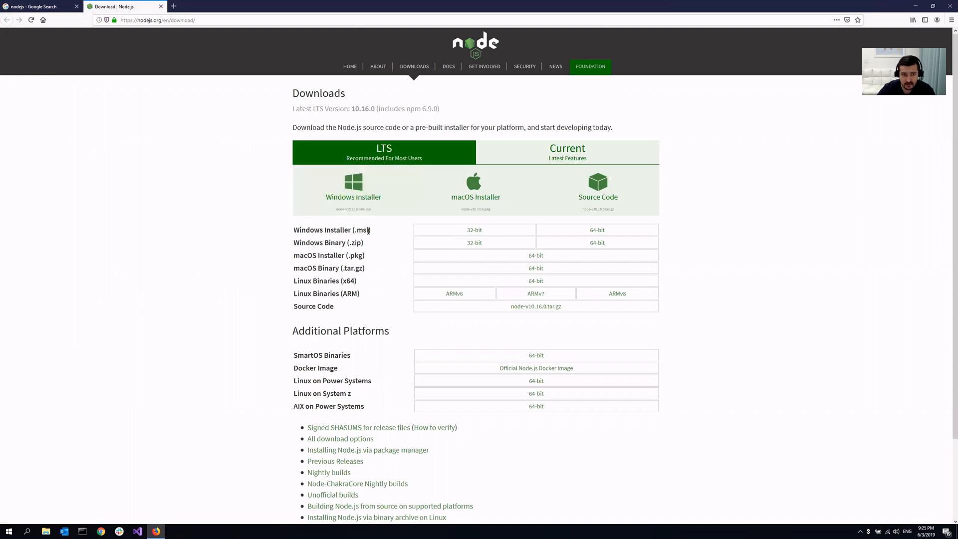
double_click(331, 229)
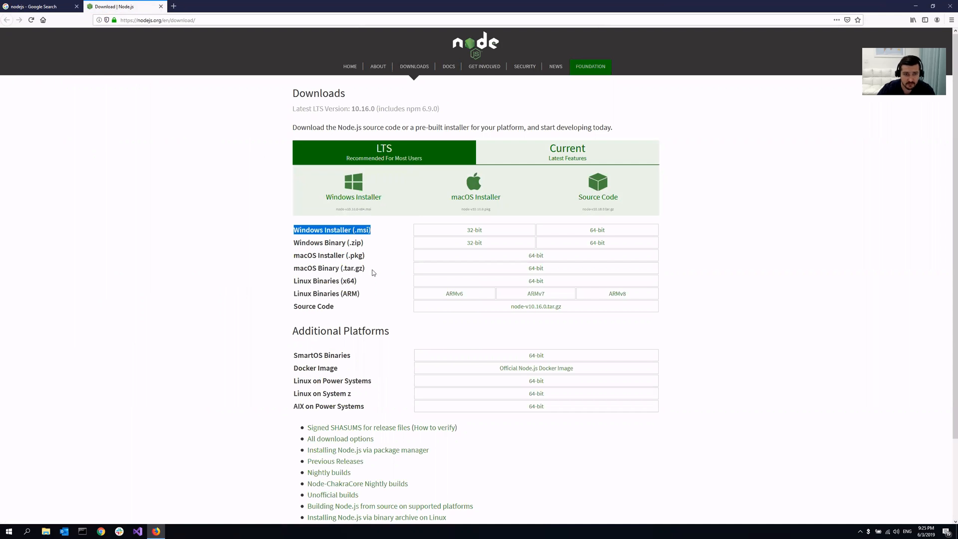
mouse_move(596, 229)
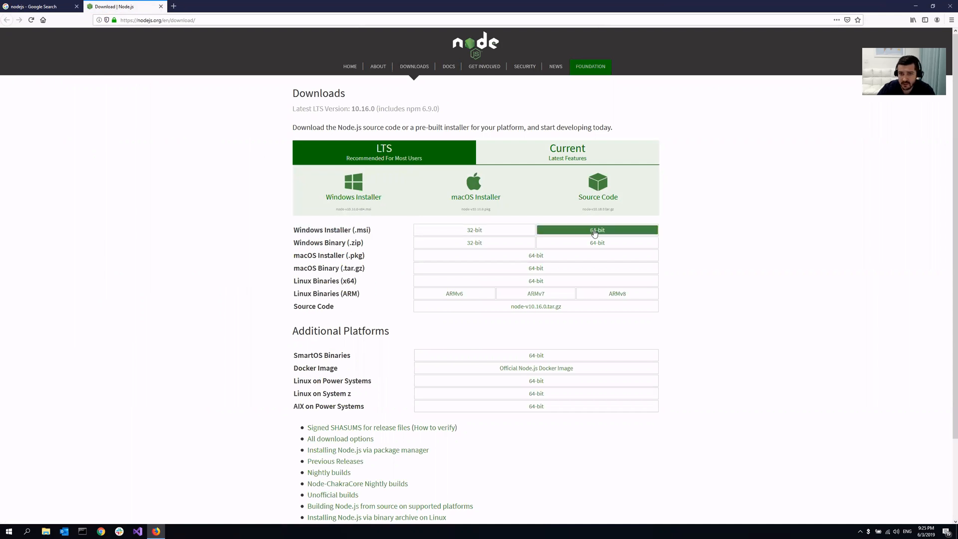
click(597, 229)
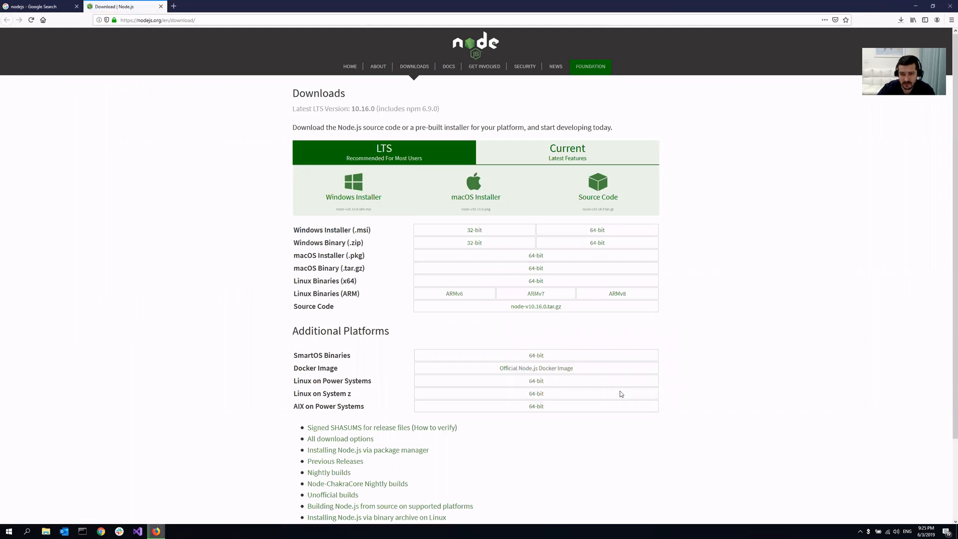
mouse_move(248, 510)
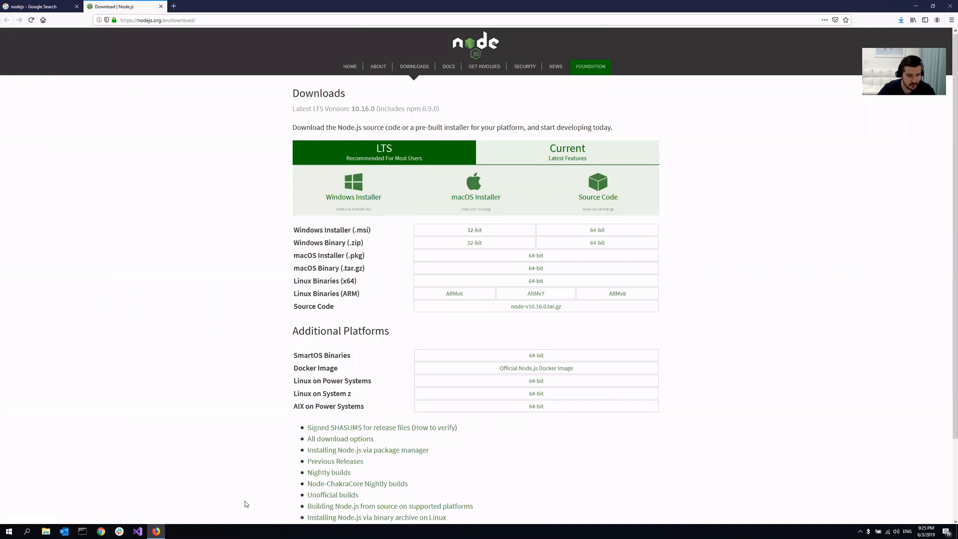
mouse_move(222, 500)
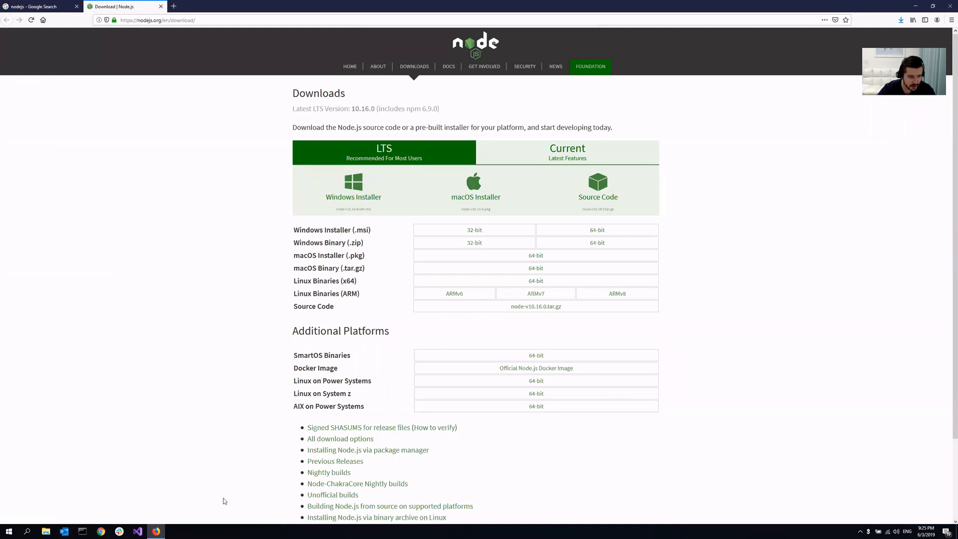
Launch Command Prompt via cmd and run node -v, which reports node is not recognized
text(cmd)
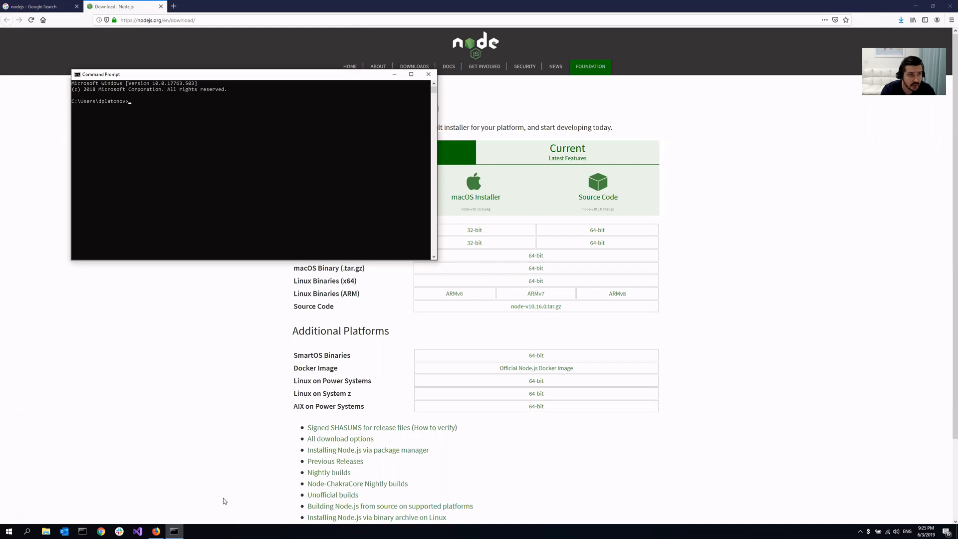
text(node -v)
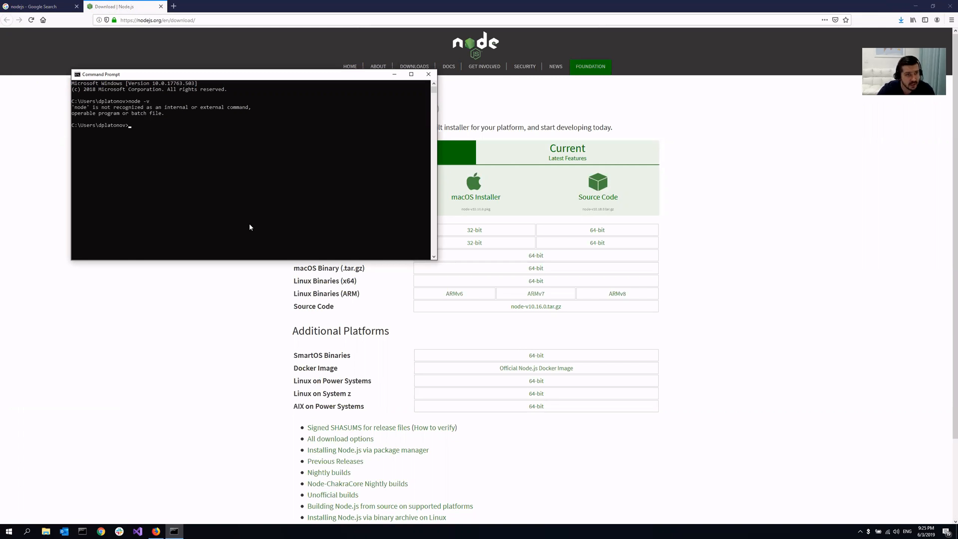
mouse_move(281, 211)
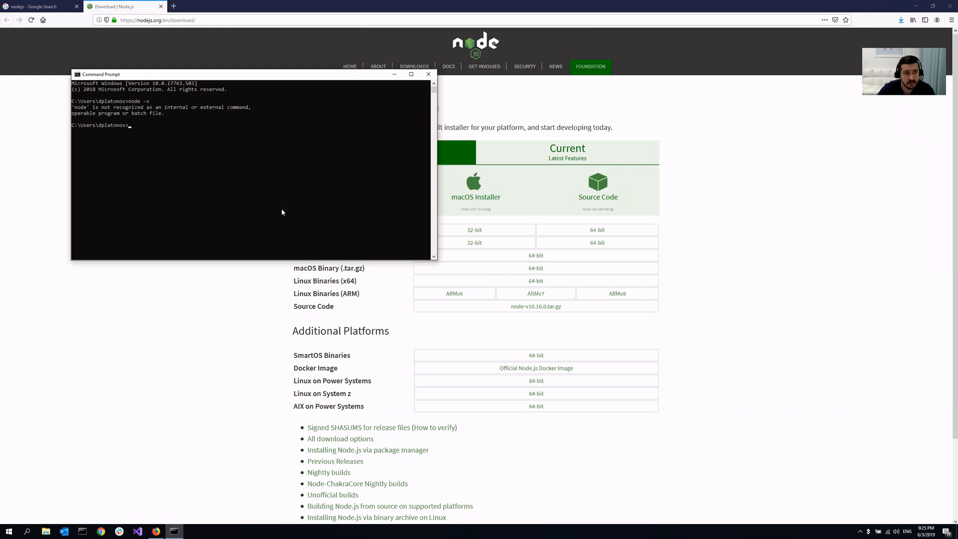
mouse_move(227, 146)
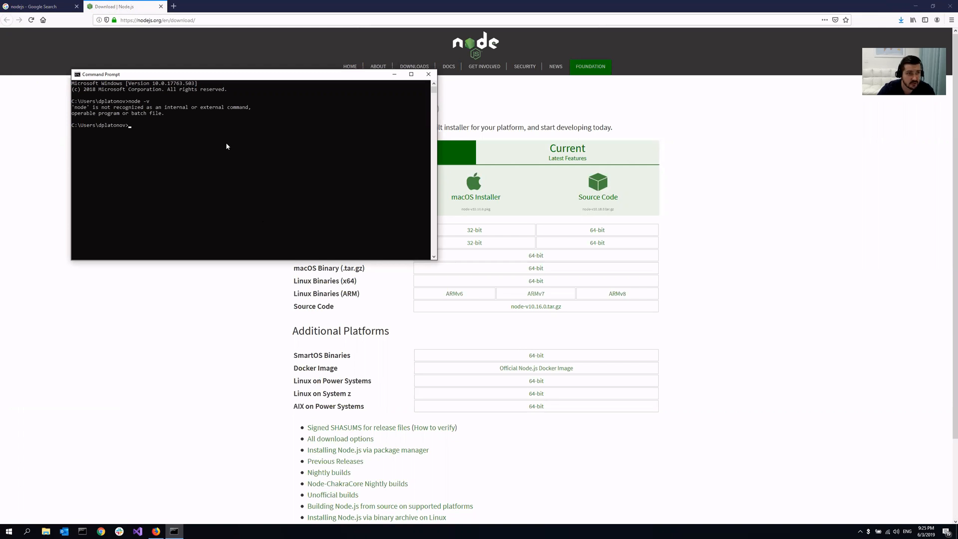
mouse_move(712, 273)
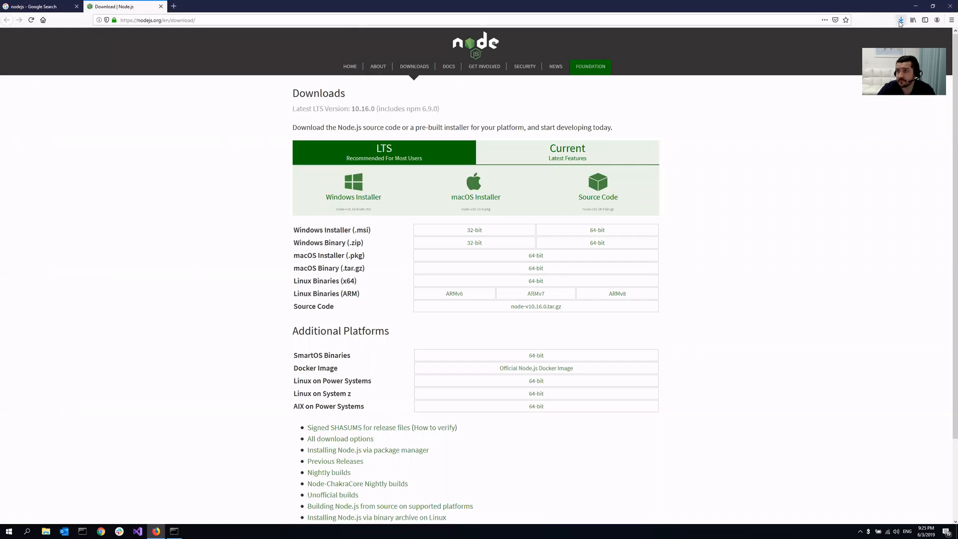
Launch the downloaded Node.js .msi installer from Firefox and confirm opening it
click(900, 20)
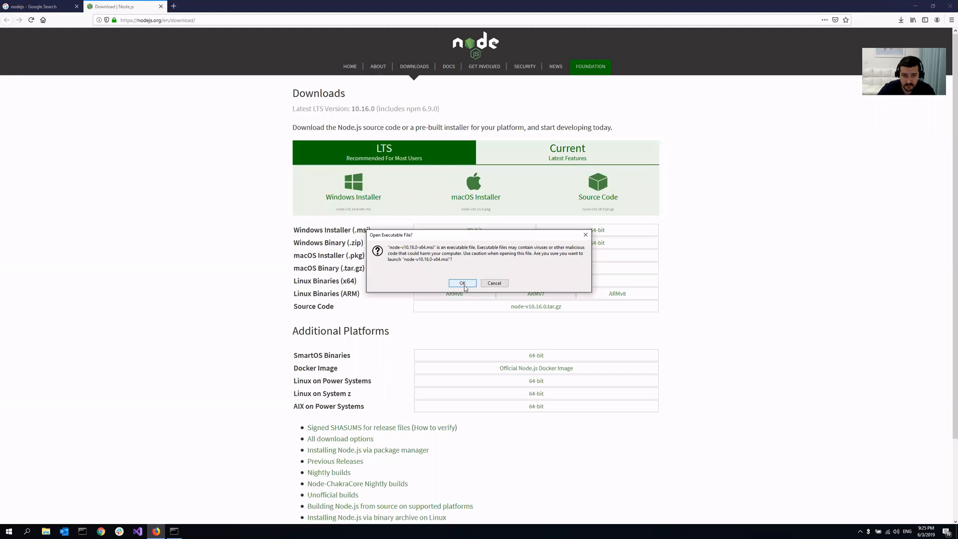
click(462, 283)
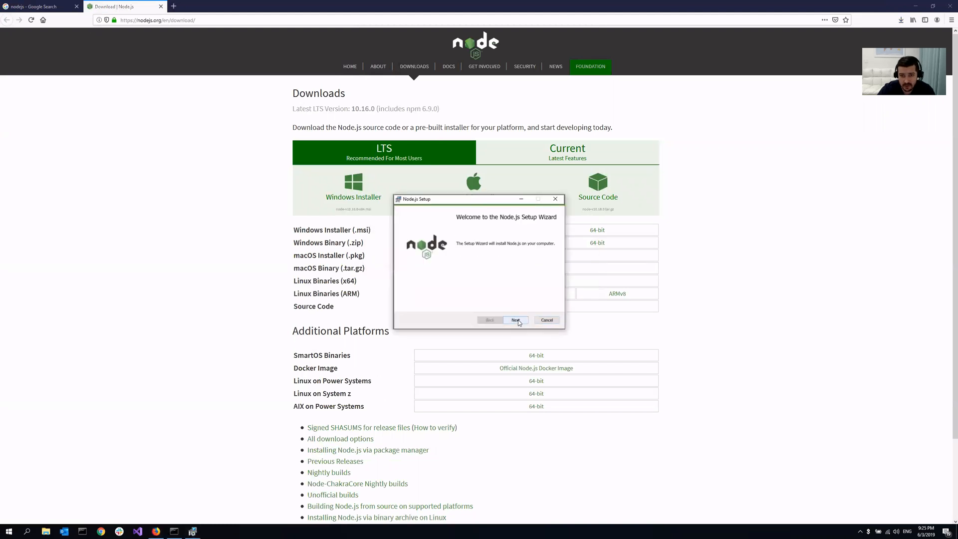
Walk the setup wizard with the licence accepted and default features, and start installing Node.js
click(516, 320)
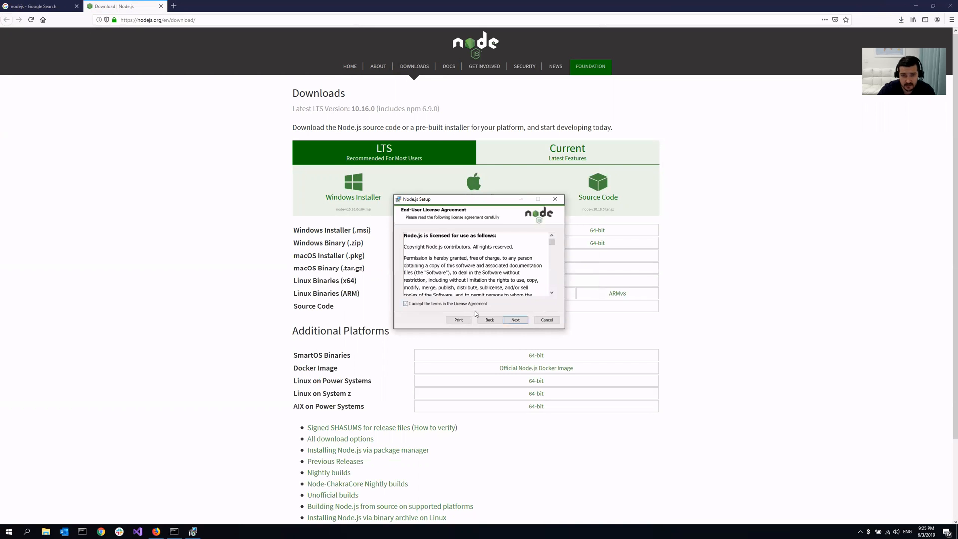
click(515, 319)
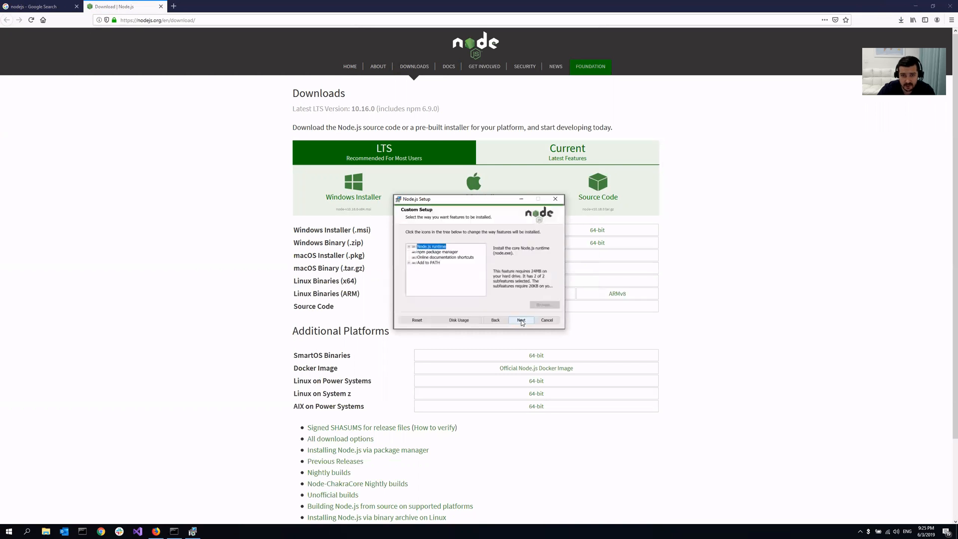
click(521, 320)
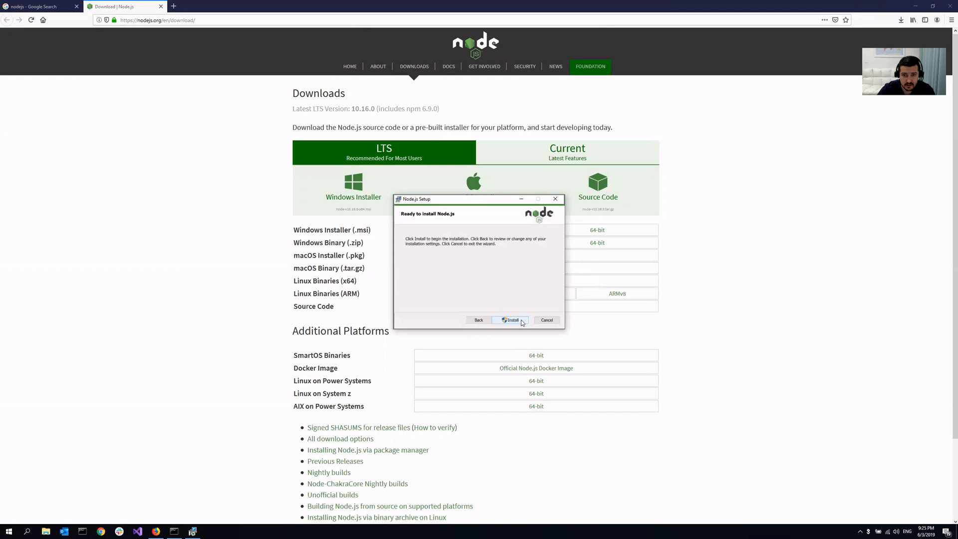
click(511, 319)
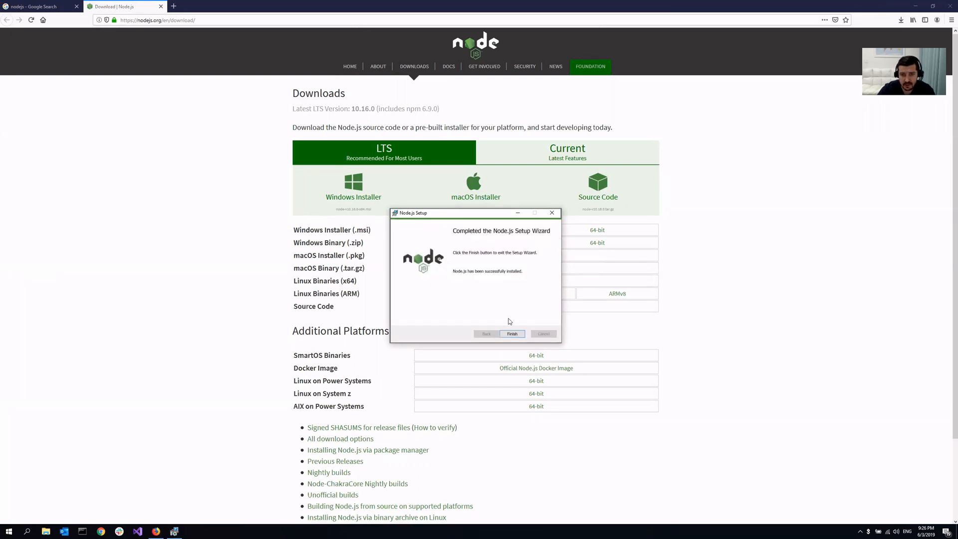
Finish the setup wizard and run node -v in a new Command Prompt, getting v10.16.0
click(511, 333)
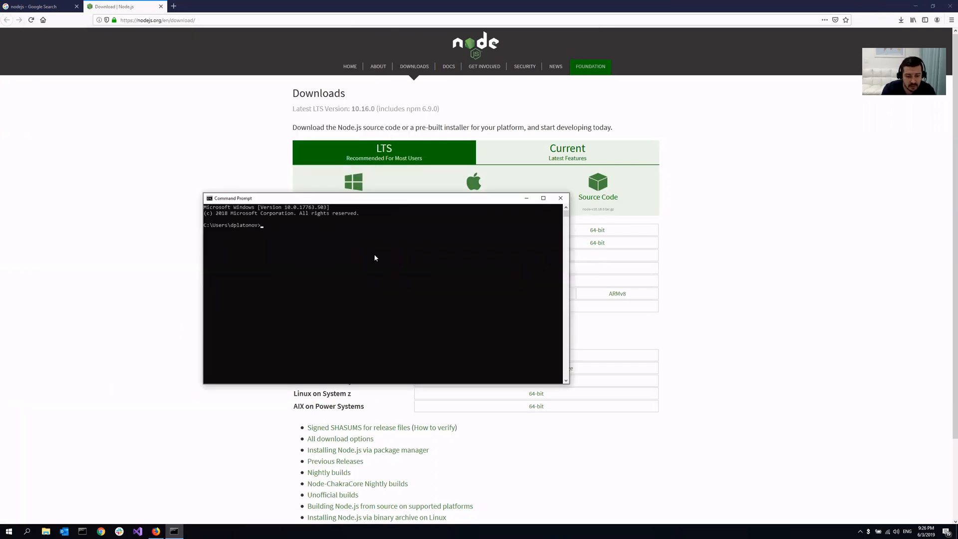
text(node -v)
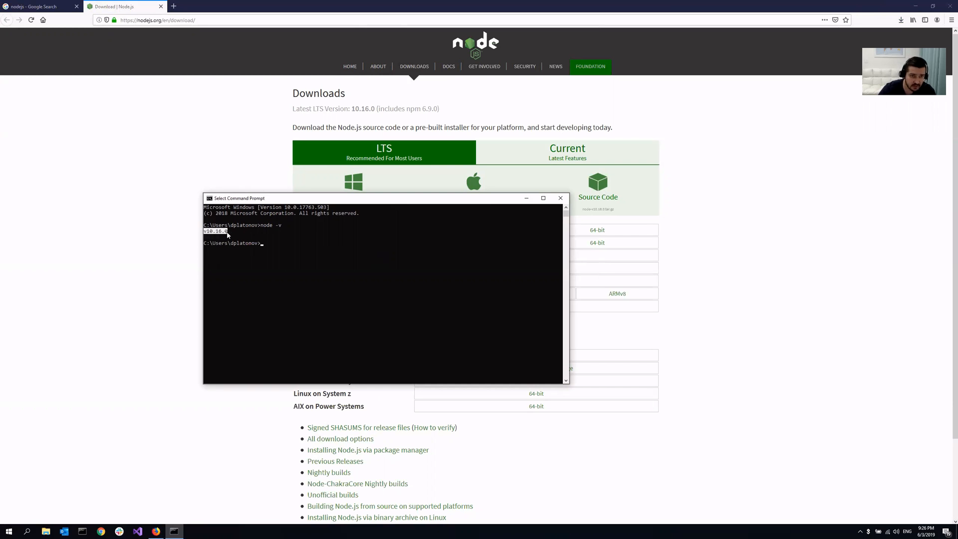
mouse_move(833, 91)
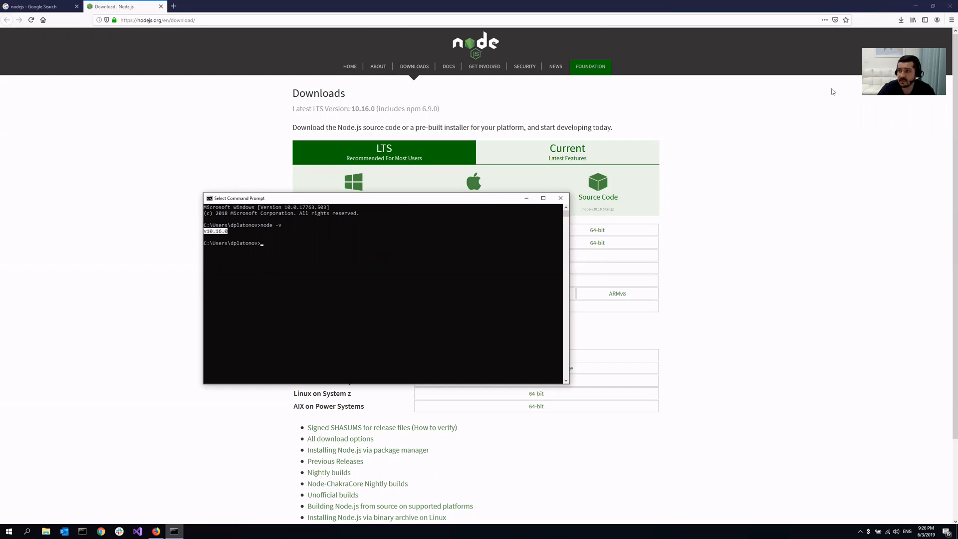
mouse_move(289, 520)
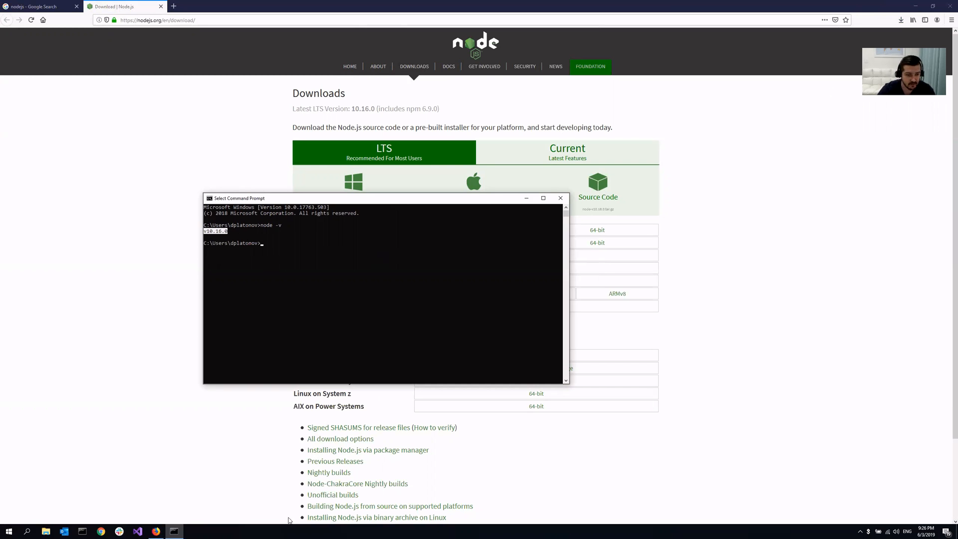